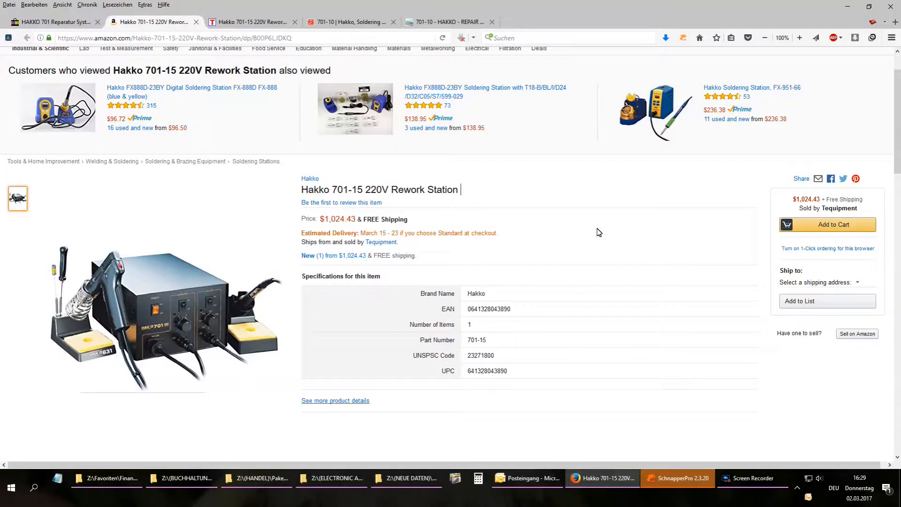
Check the Amazon Hakko 701-15 price of $1,024.43, close that tab, and compare TEquipment's sale price
scroll("up", 3)
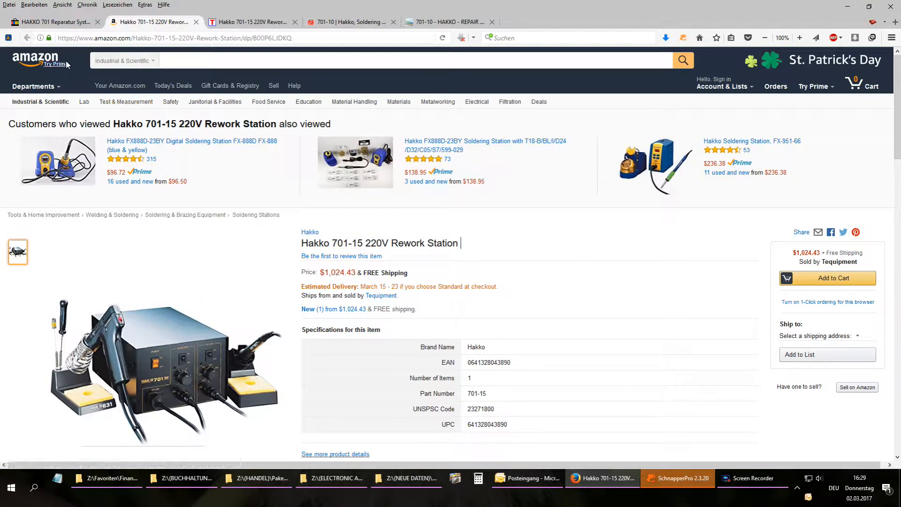
mouse_move(23, 56)
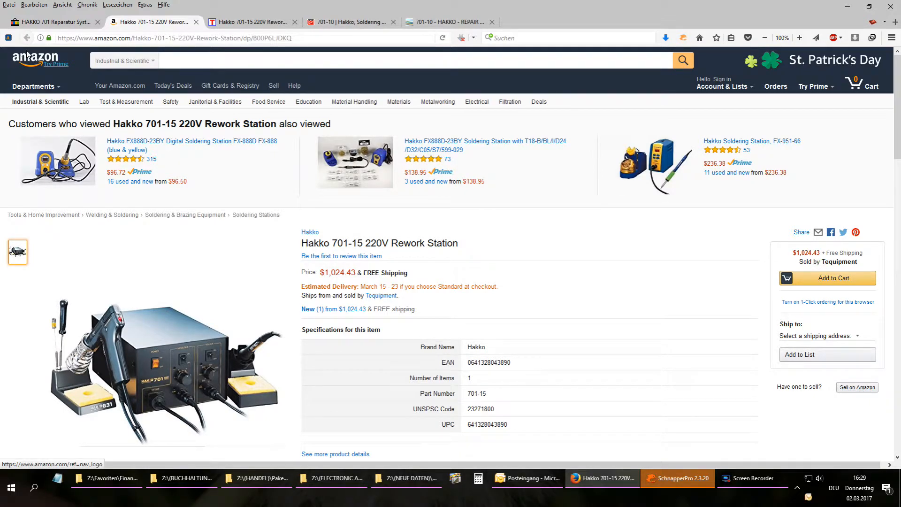
mouse_move(795, 259)
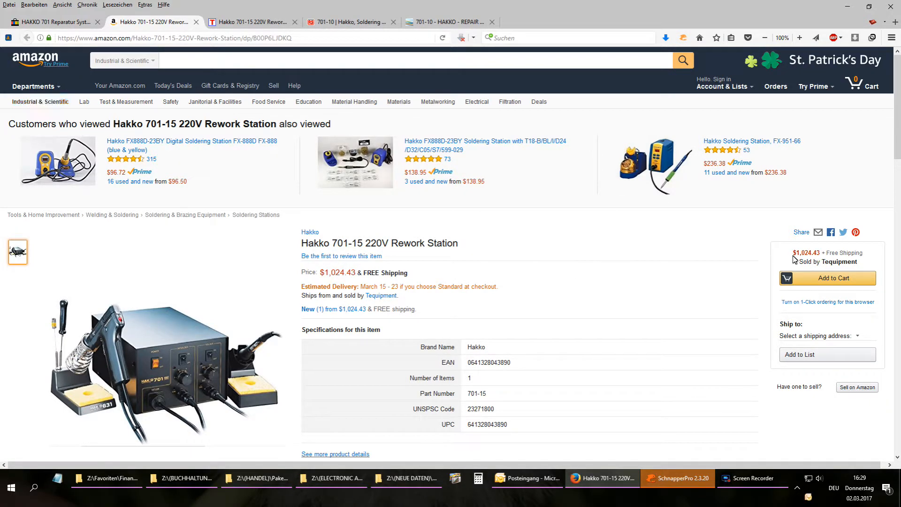
double_click(807, 254)
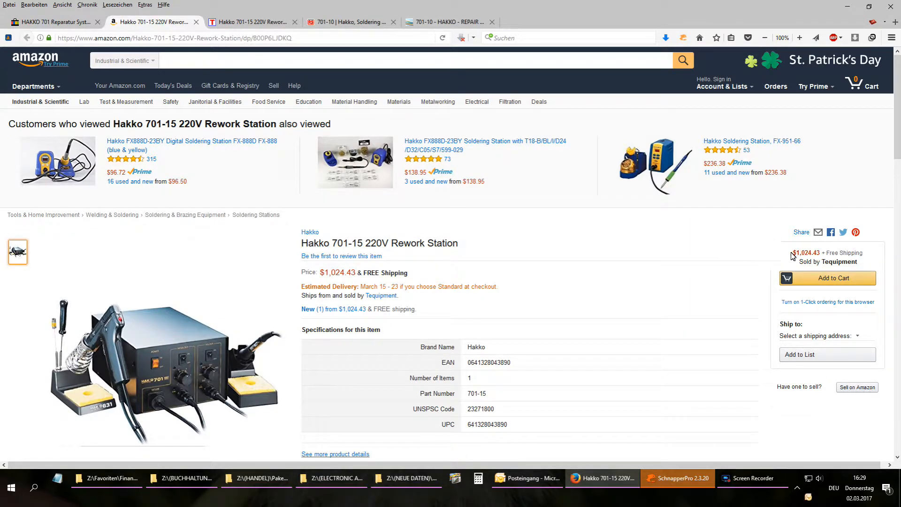
mouse_move(486, 98)
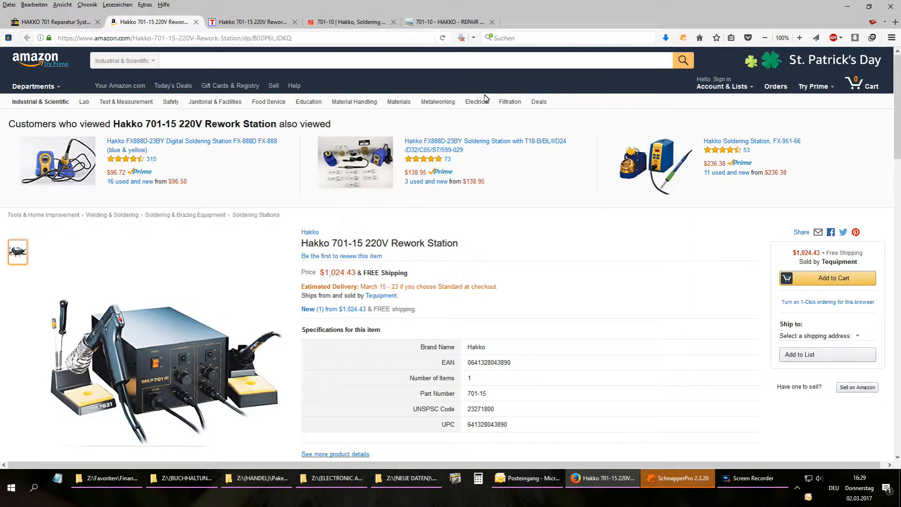
left_click(152, 21)
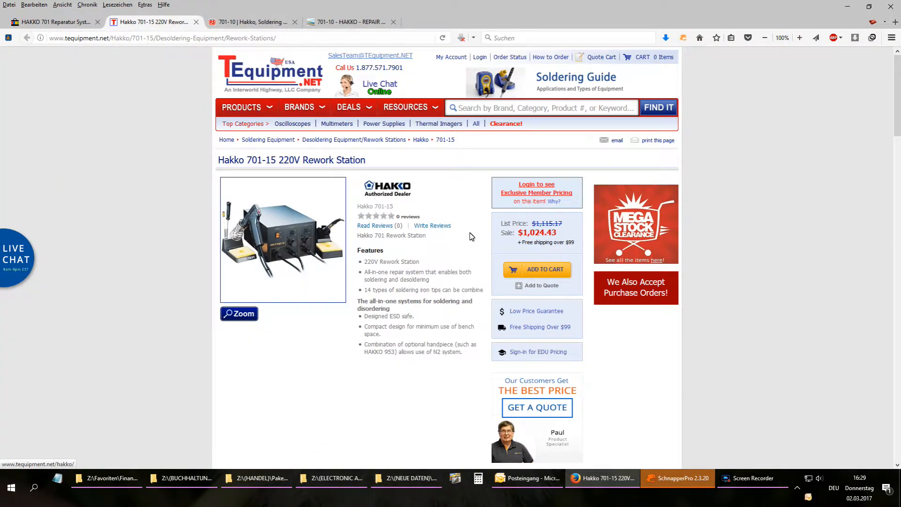
double_click(527, 232)
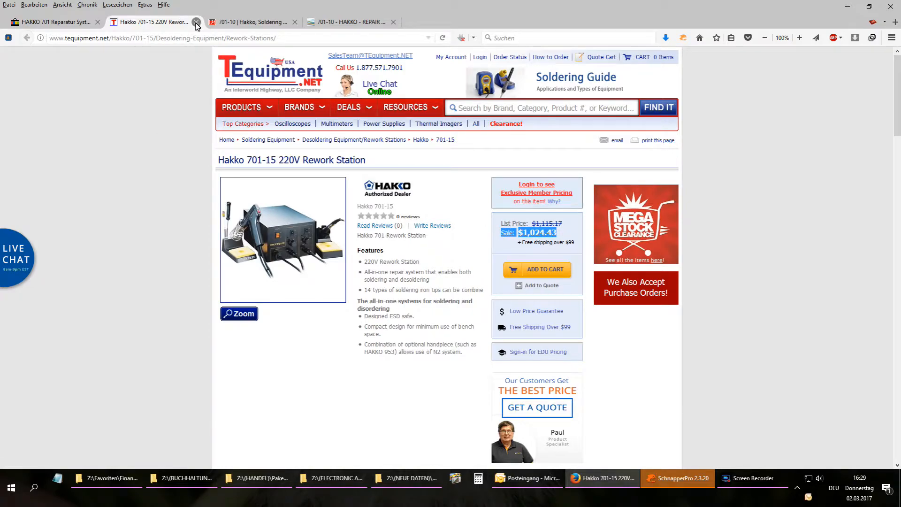
Close the TEquipment tab to bring up the RS Components Hakko 701-10 listing at $1,375.92
left_click(196, 22)
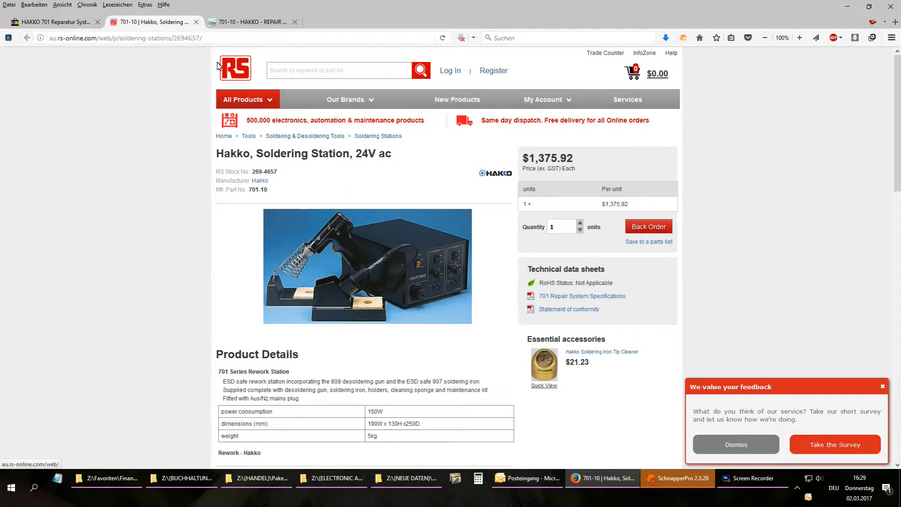
mouse_move(213, 48)
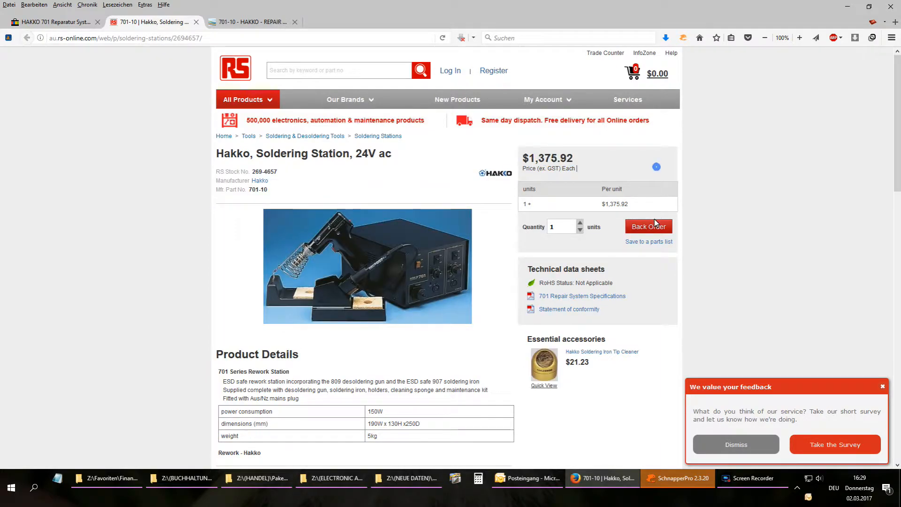
mouse_move(622, 240)
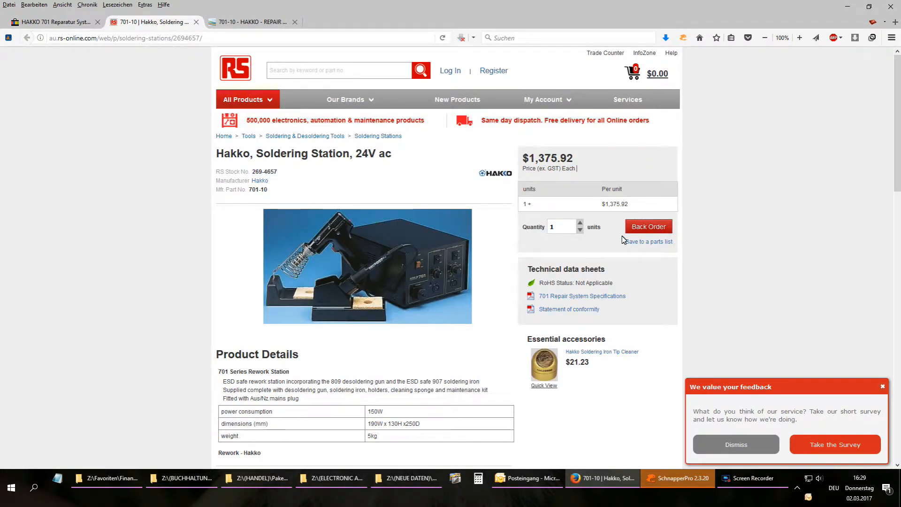
mouse_move(612, 215)
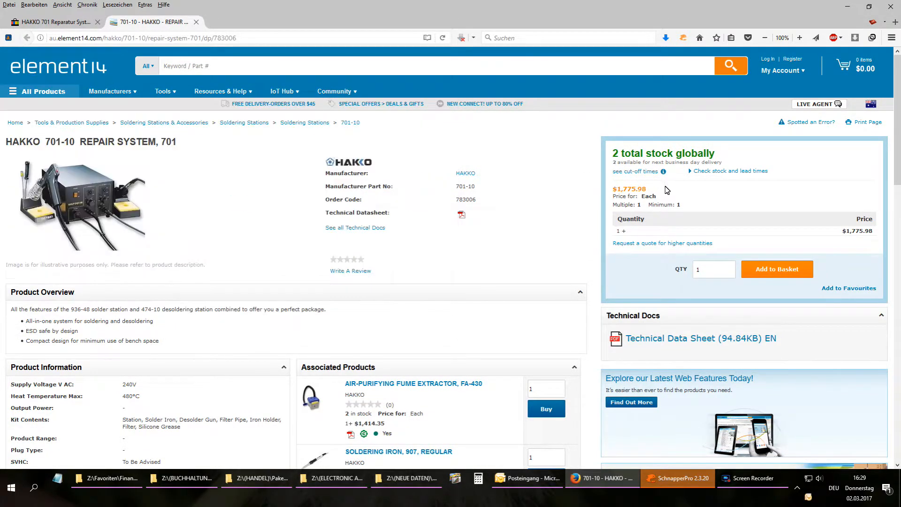
Select element14's $1,775.98 price for the Hakko 701-10, then close its tab
double_click(630, 188)
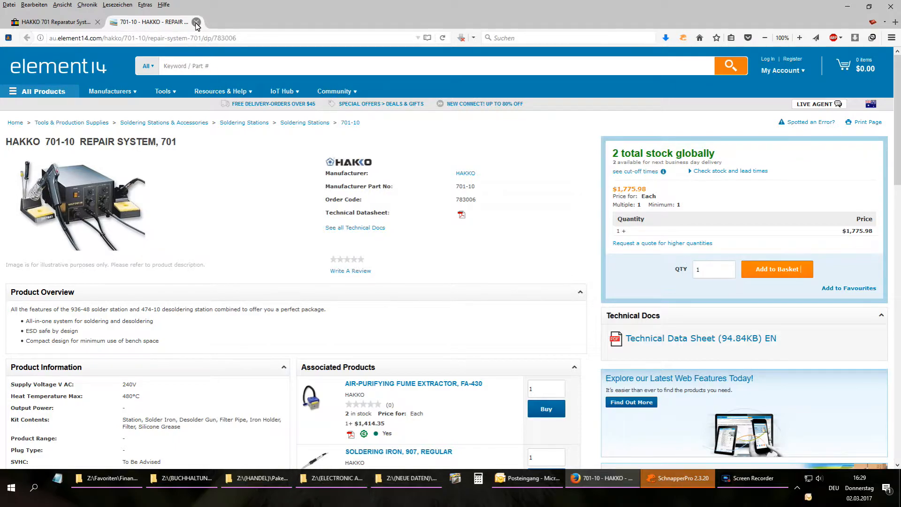
mouse_move(196, 22)
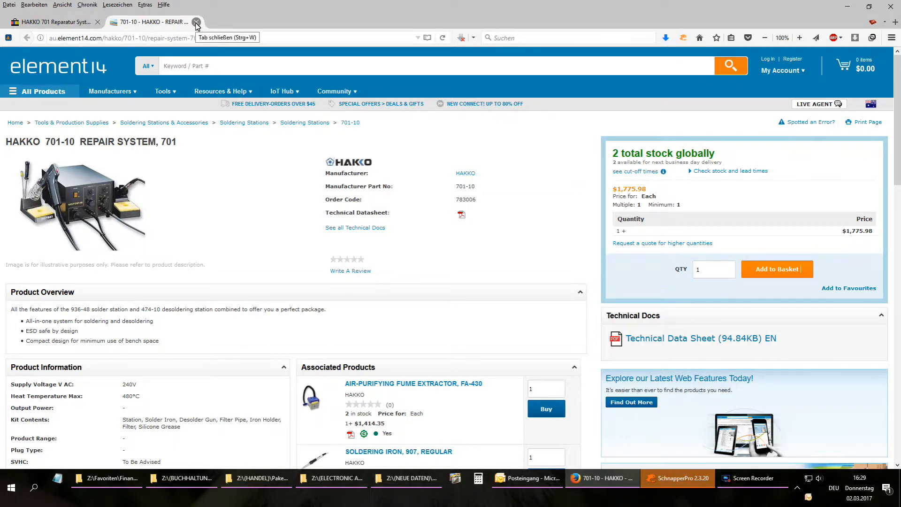
left_click(196, 23)
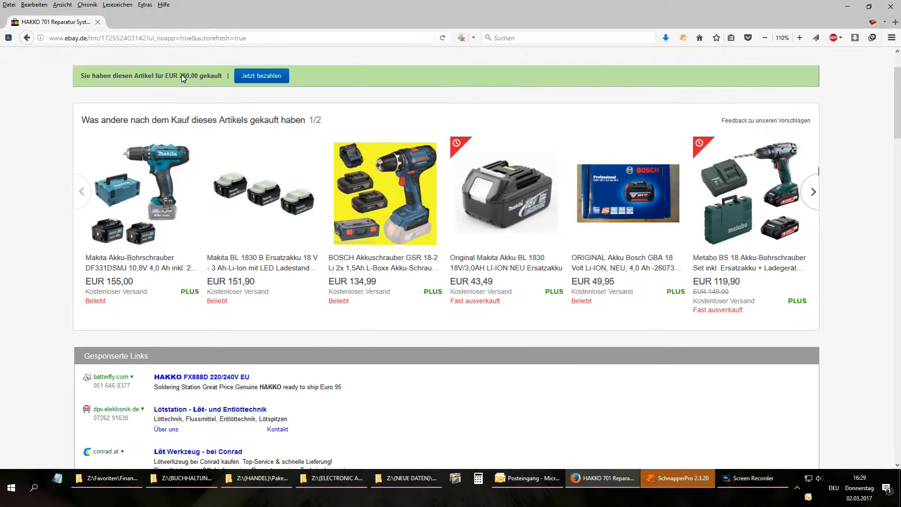
Browse the eBay listing's photos, viewing the boxed accessories and the iron and desoldering gun
scroll("down", 3)
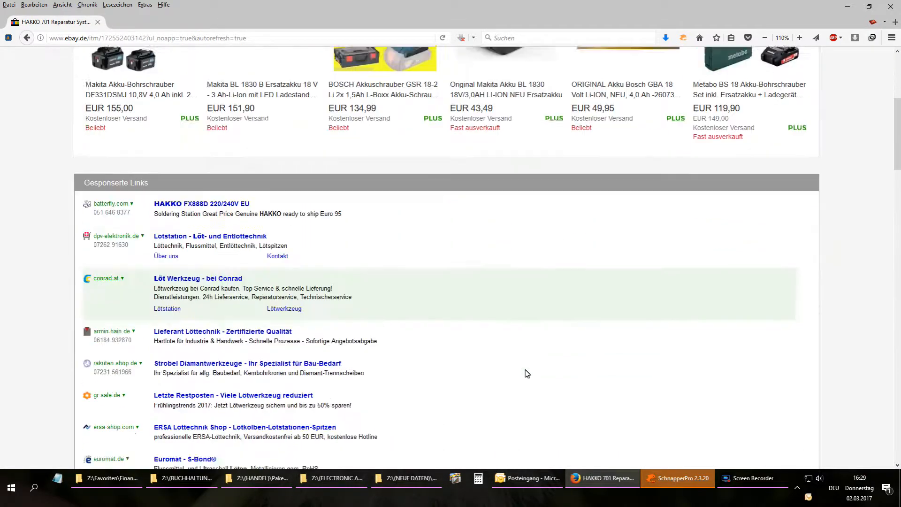
scroll("up", 3)
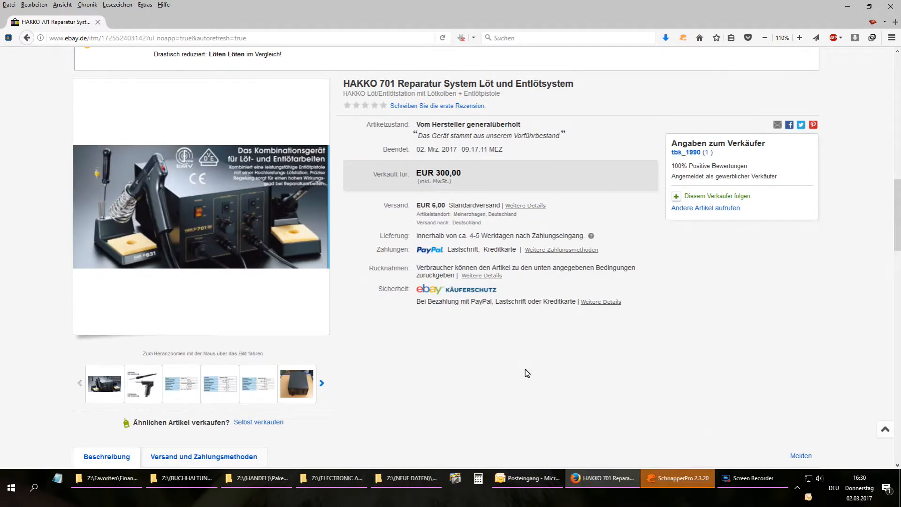
mouse_move(167, 207)
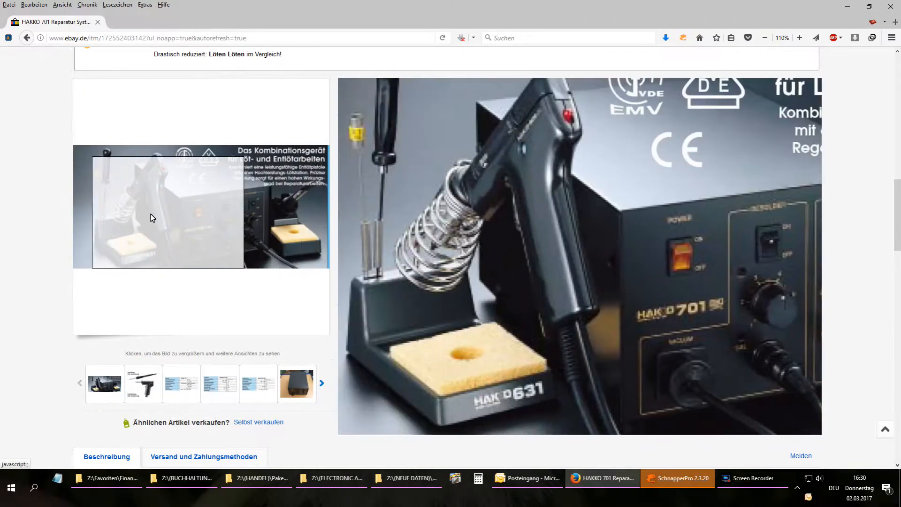
left_click(297, 383)
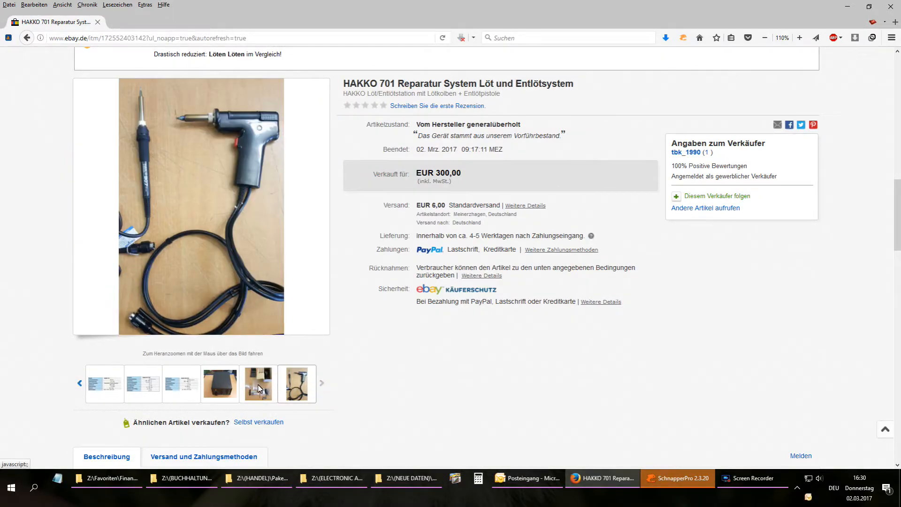
left_click(258, 384)
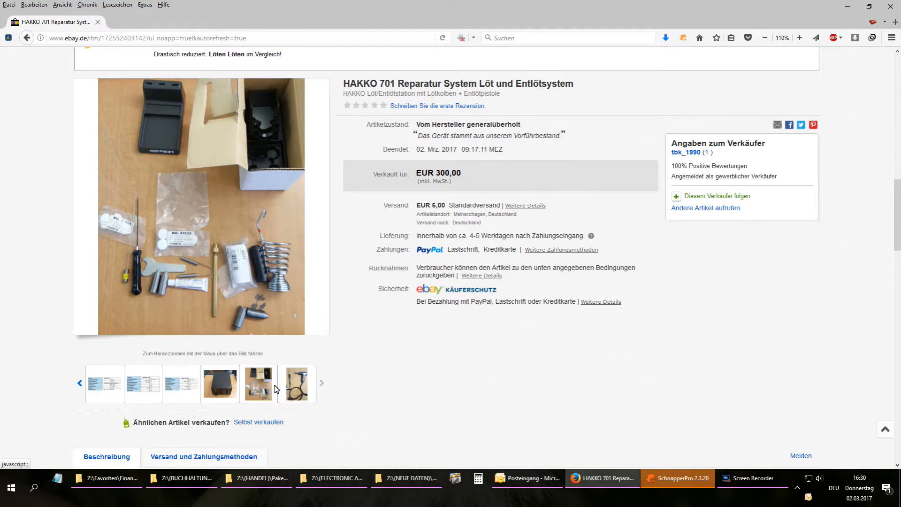
left_click(299, 384)
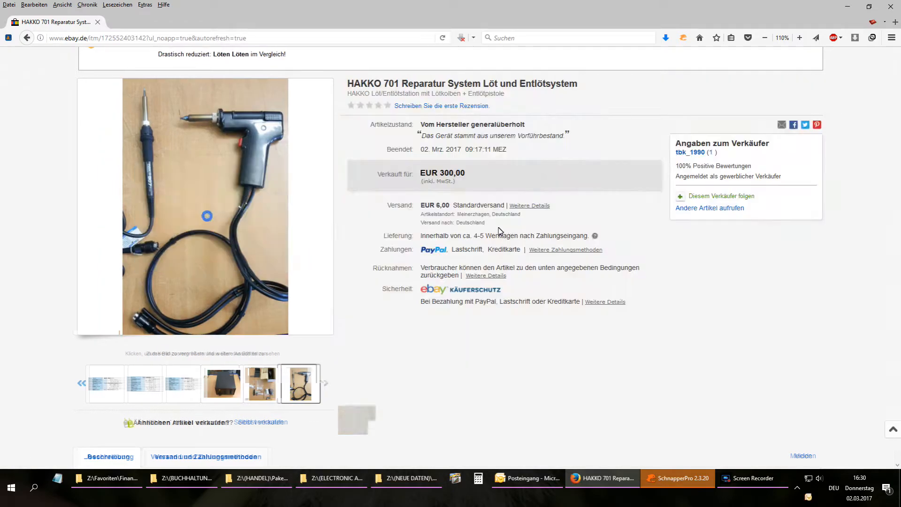
left_click(207, 207)
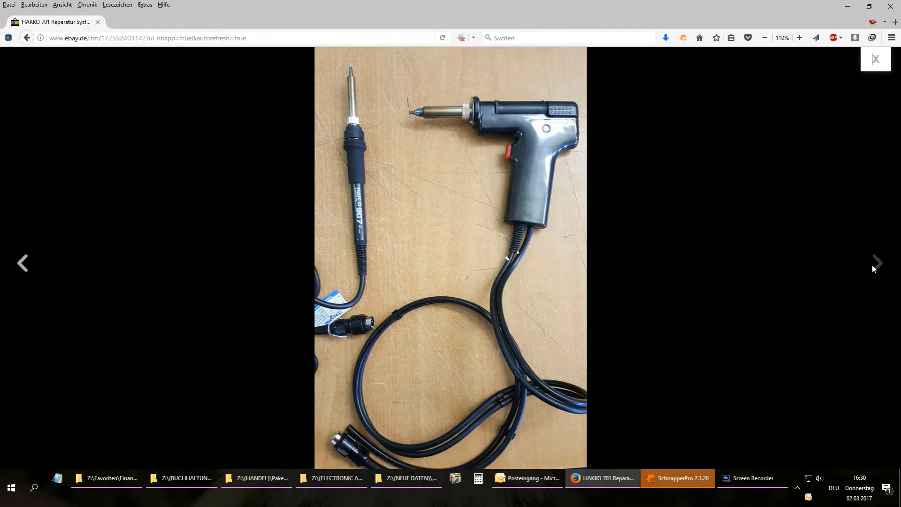
mouse_move(23, 263)
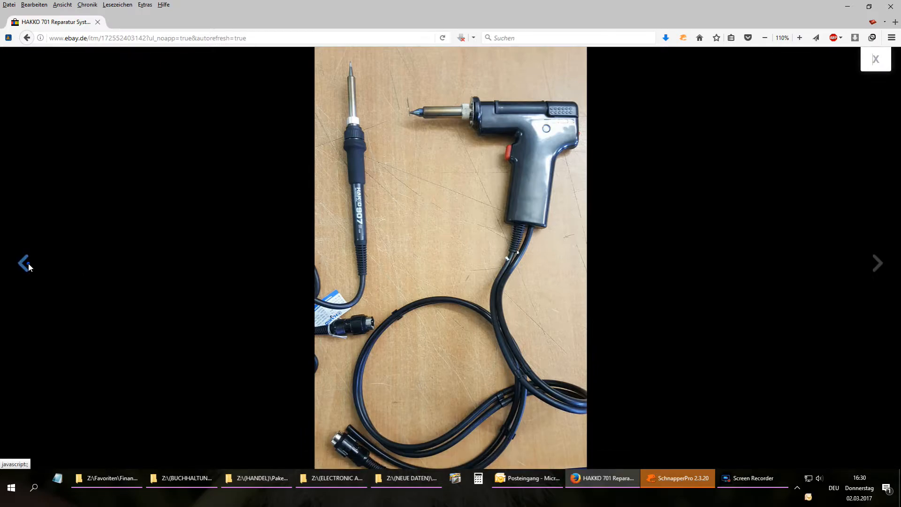
left_click(878, 263)
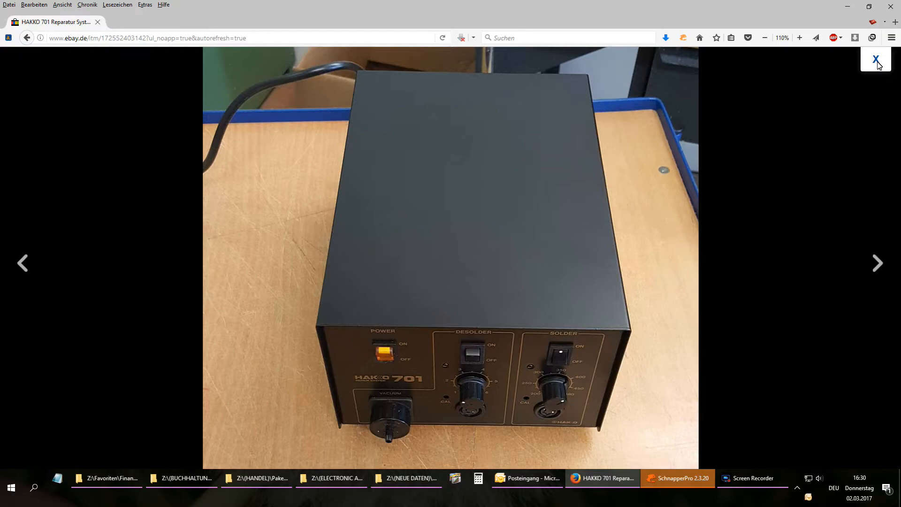
left_click(876, 59)
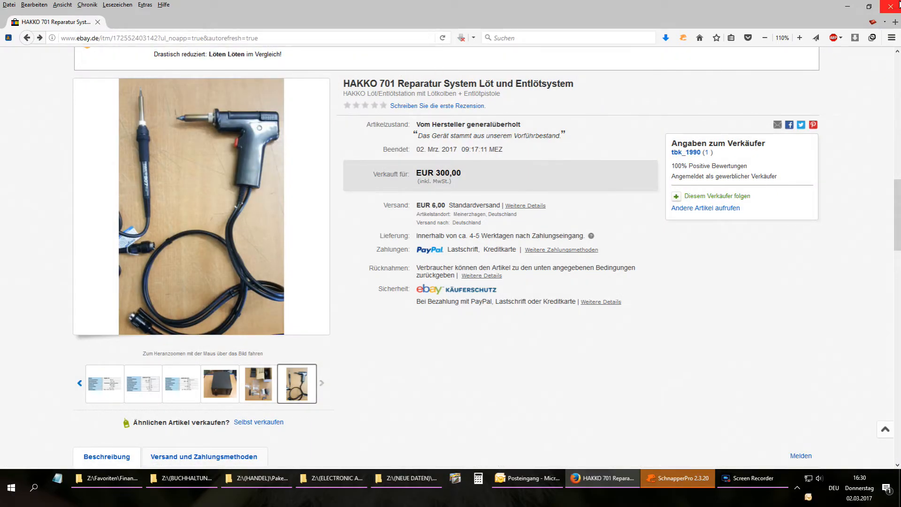
left_click(752, 478)
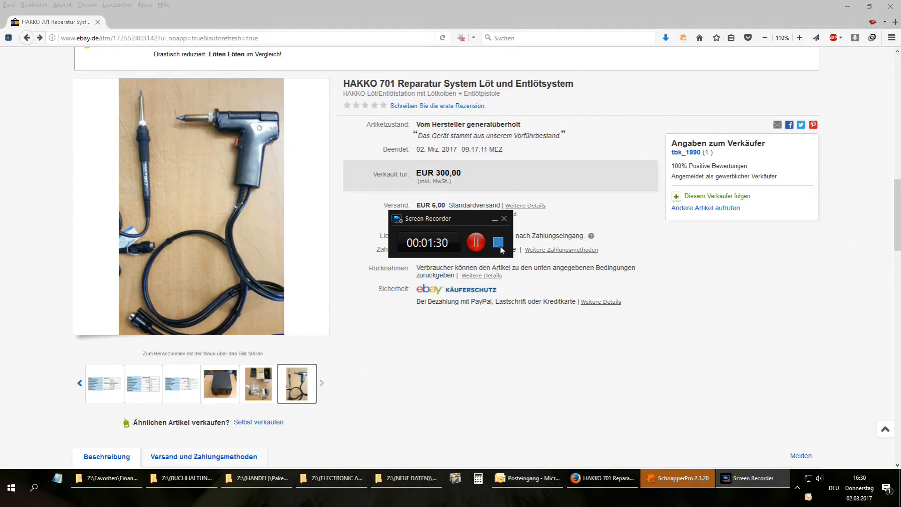